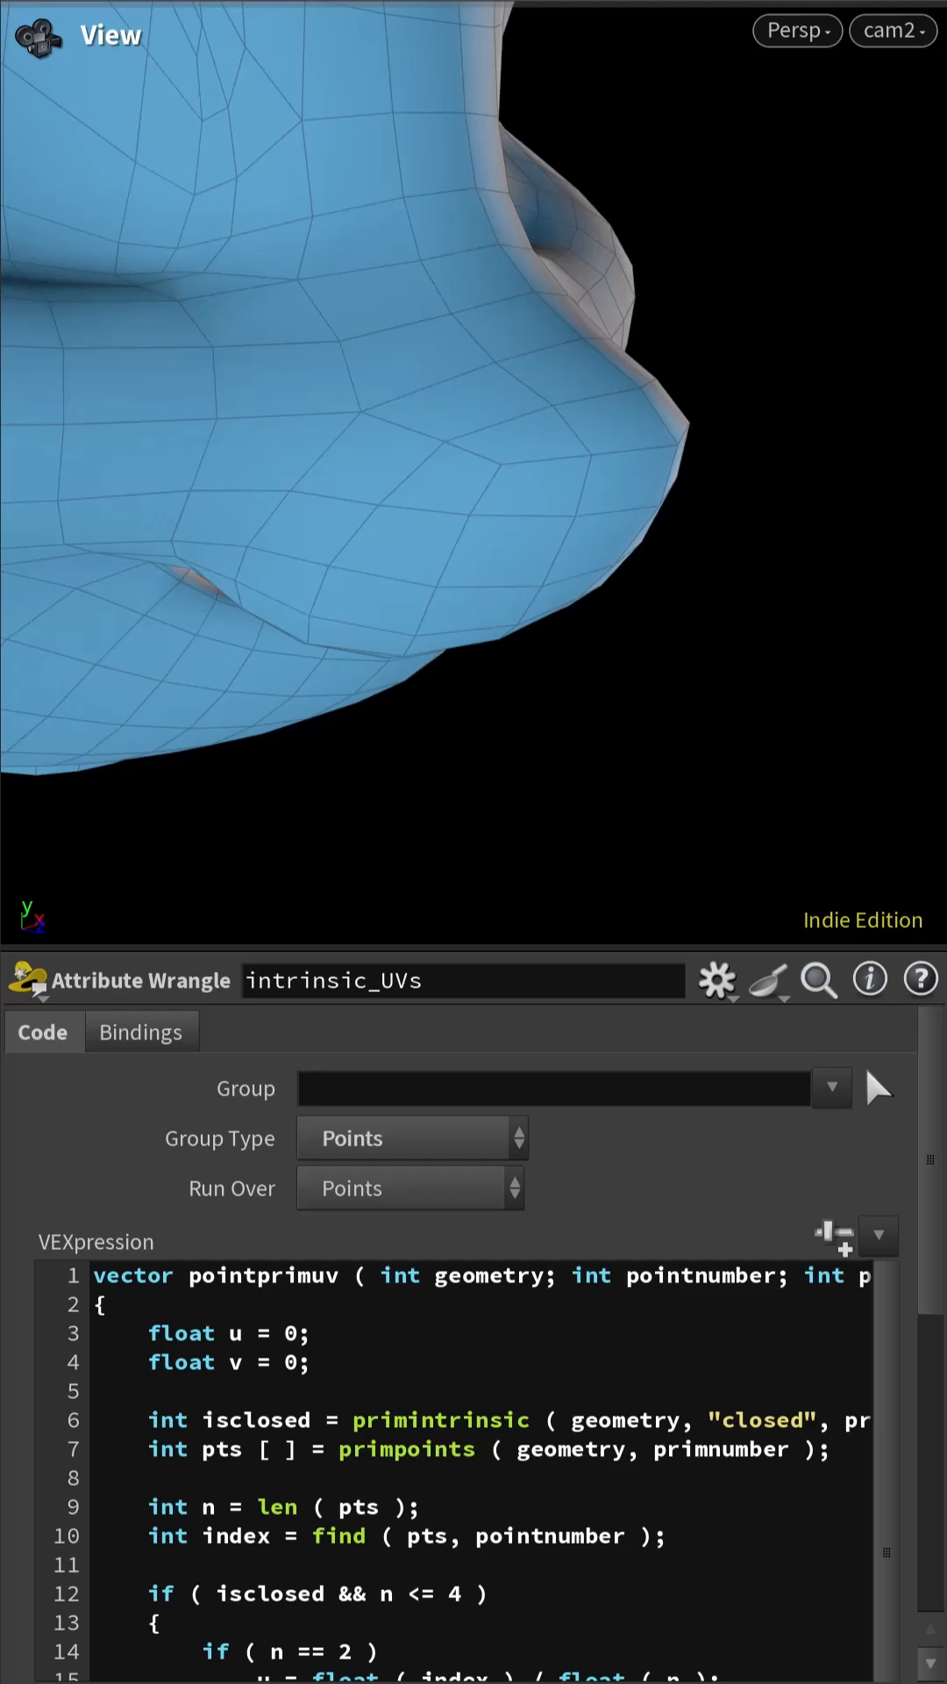
left_click(678, 445)
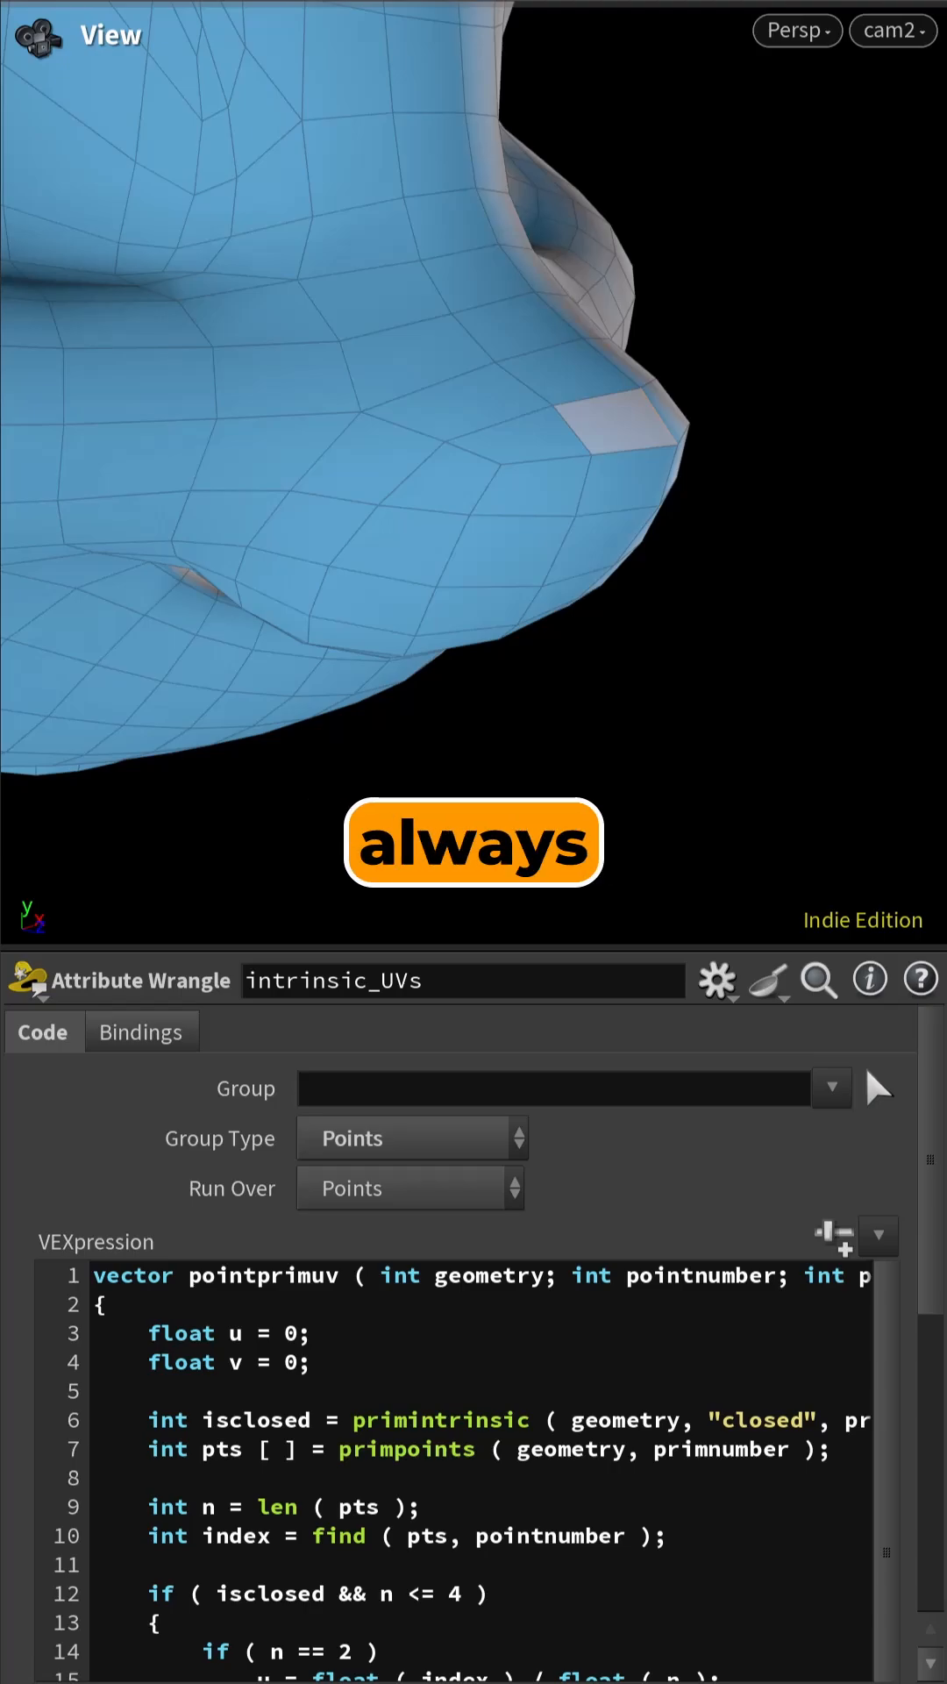
left_click(679, 445)
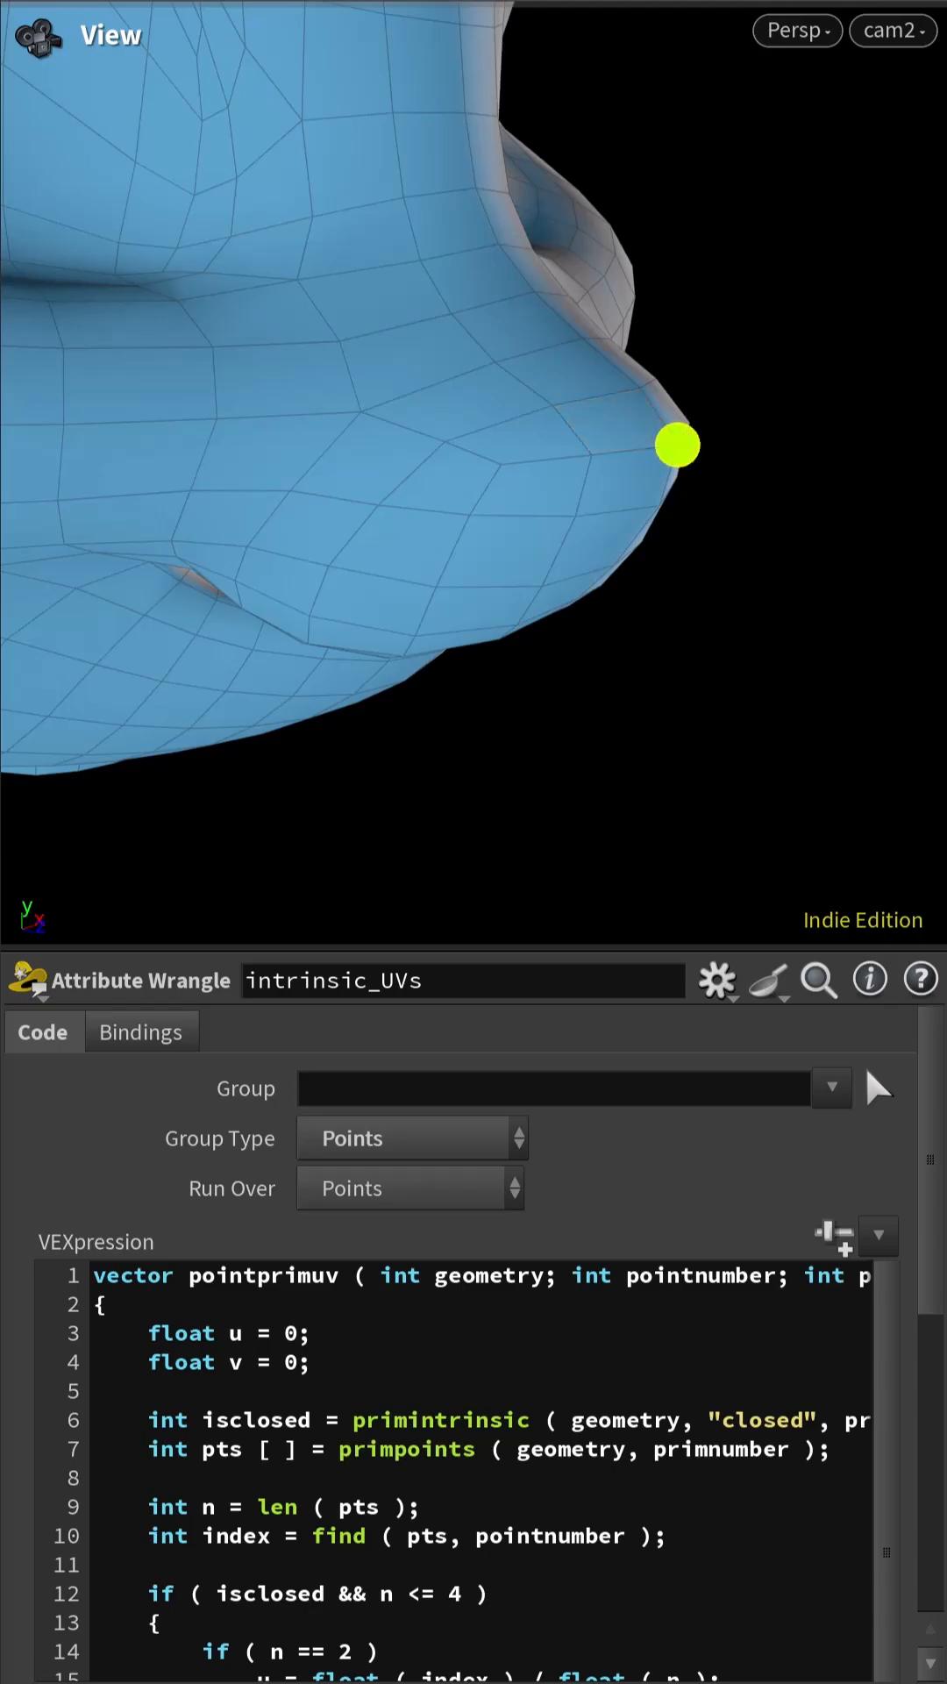